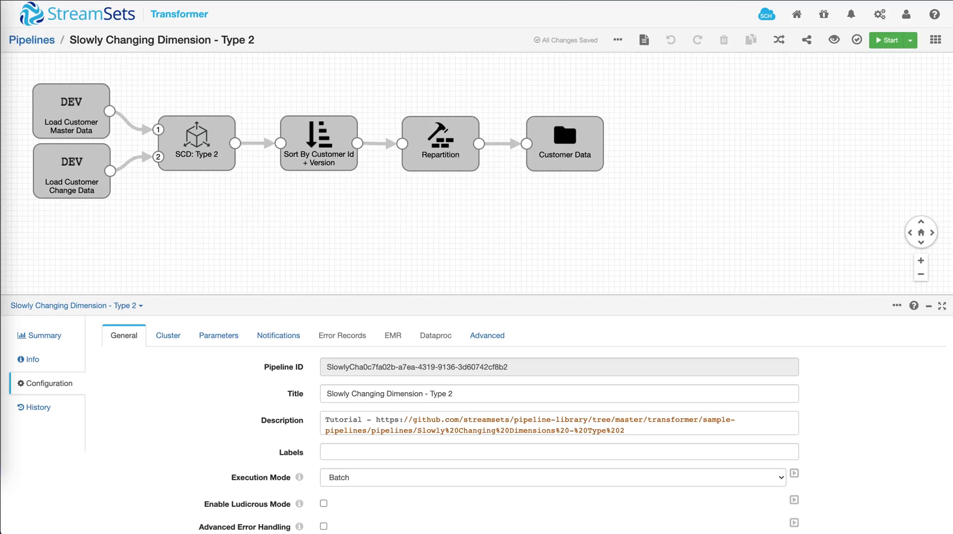
mouse_move(846, 115)
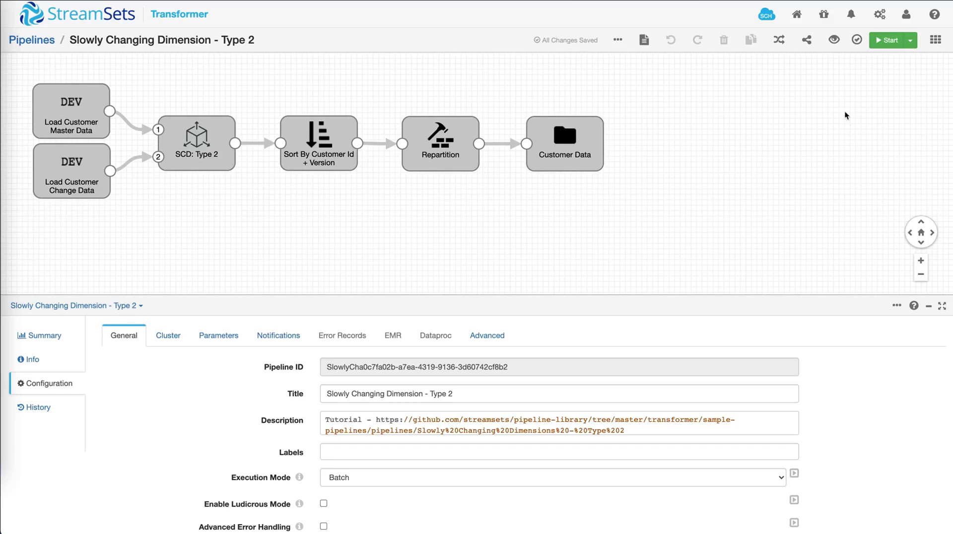
mouse_move(834, 47)
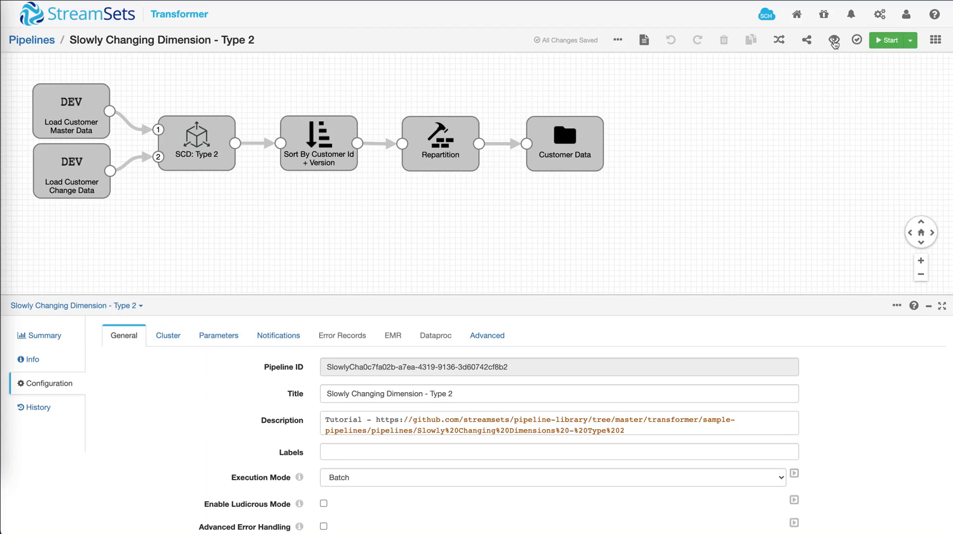
Step: Start a data preview of the Slowly Changing Dimension - Type 2 pipeline
click(832, 39)
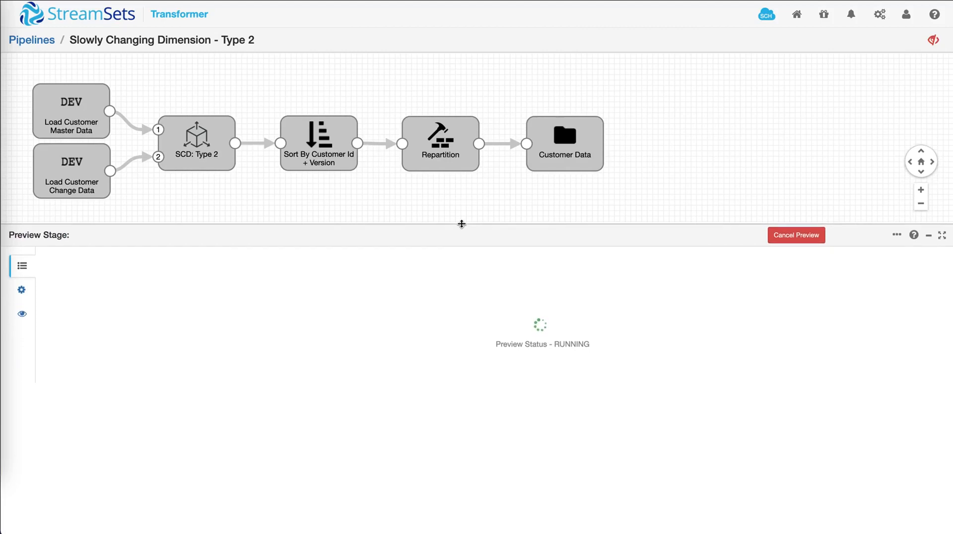
Step: Review the Load Customer Master Data stage's three previewed records, expanding Record1's fields
click(71, 113)
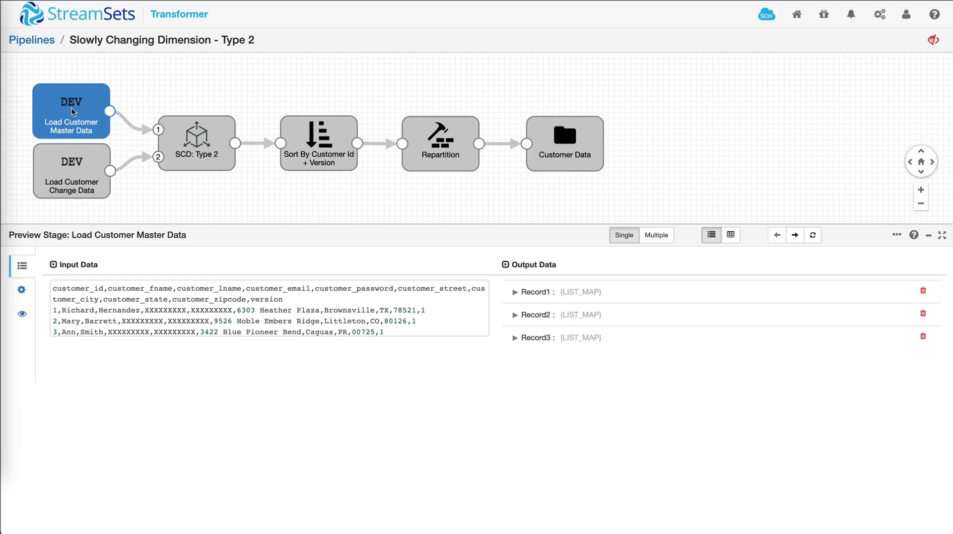
click(66, 180)
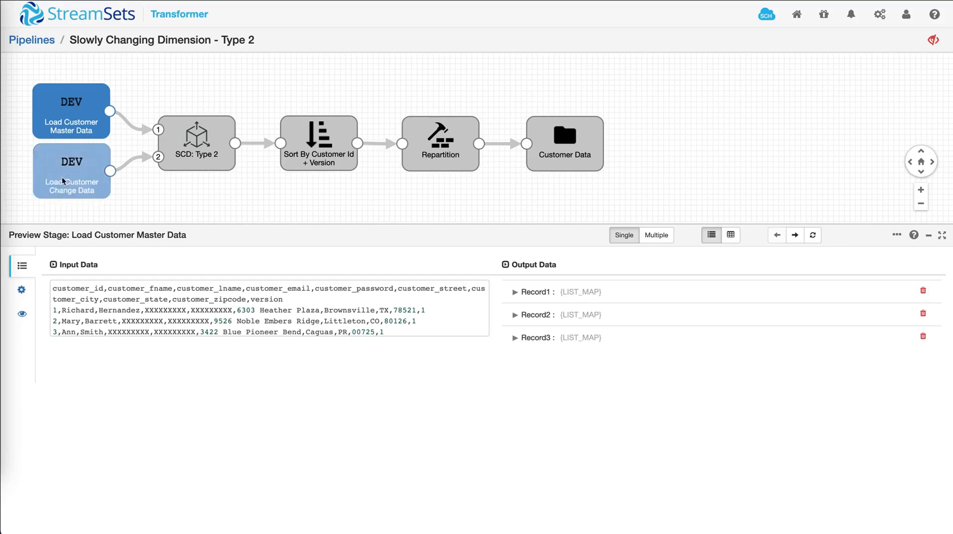
click(516, 292)
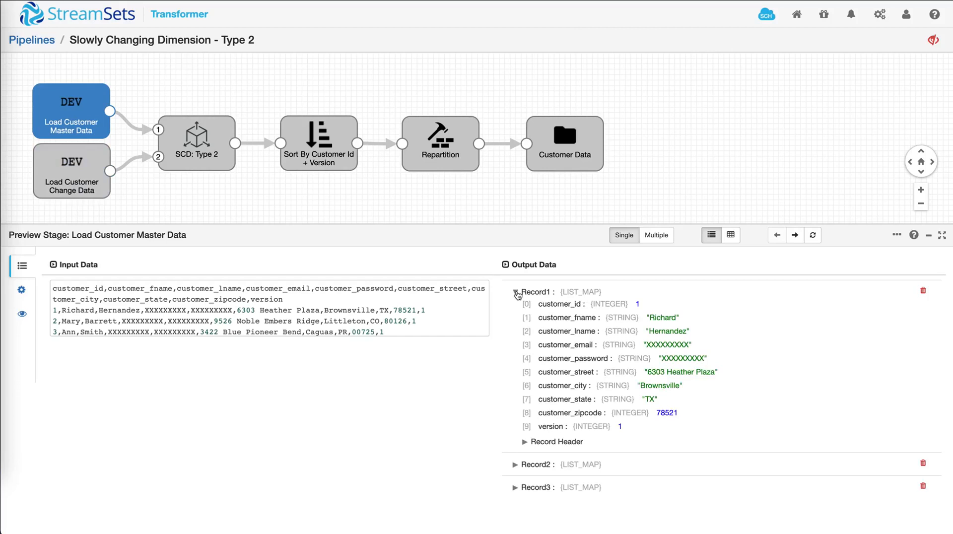
click(516, 294)
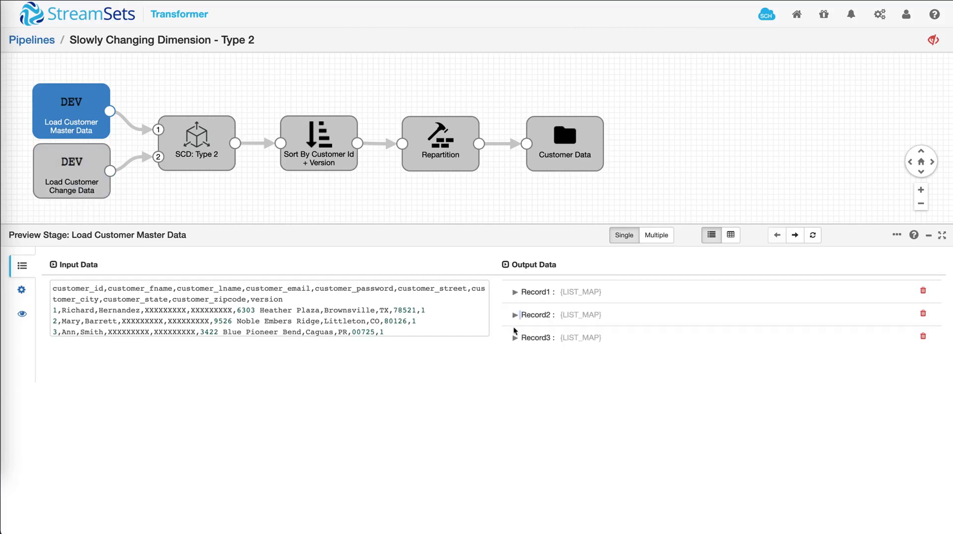
Step: Bring up the Load Customer Change Data stage's four previewed records
click(72, 170)
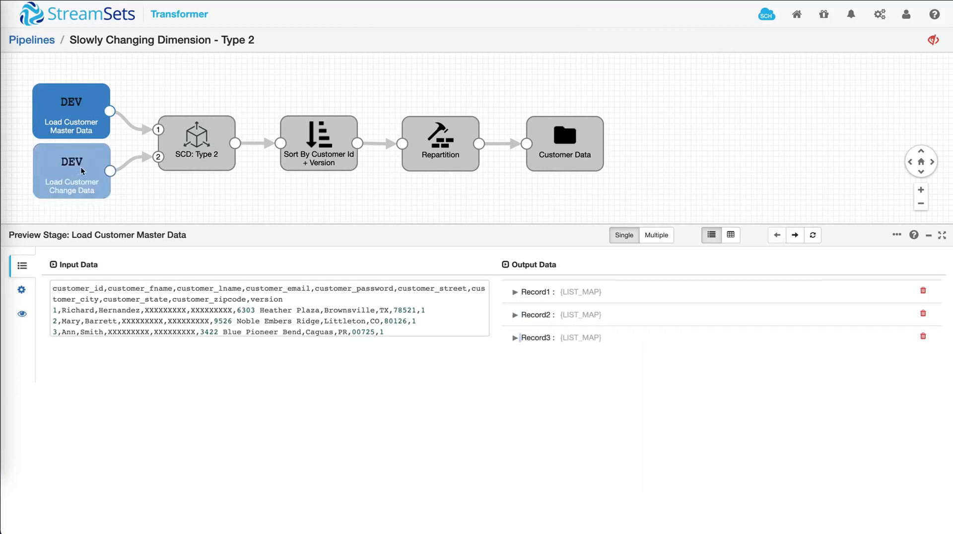
click(71, 170)
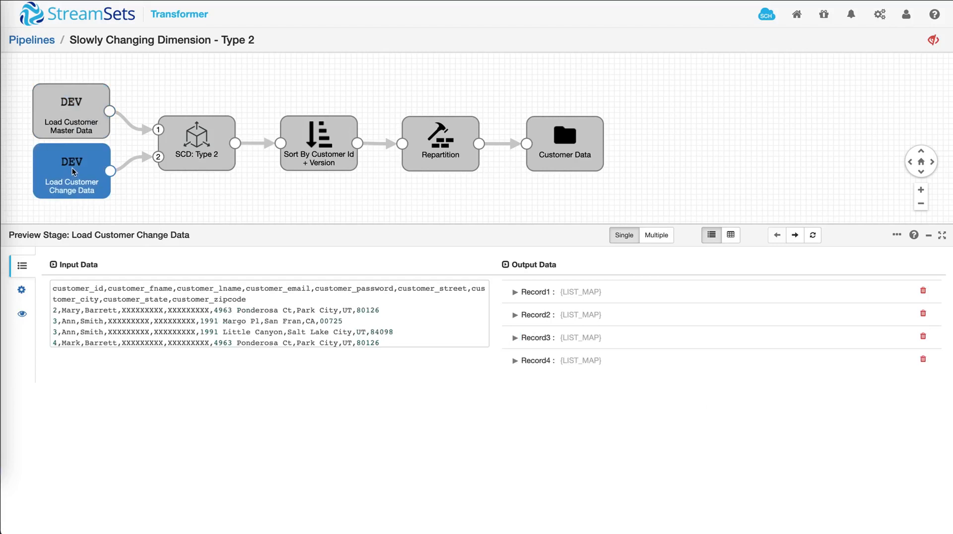
mouse_move(516, 299)
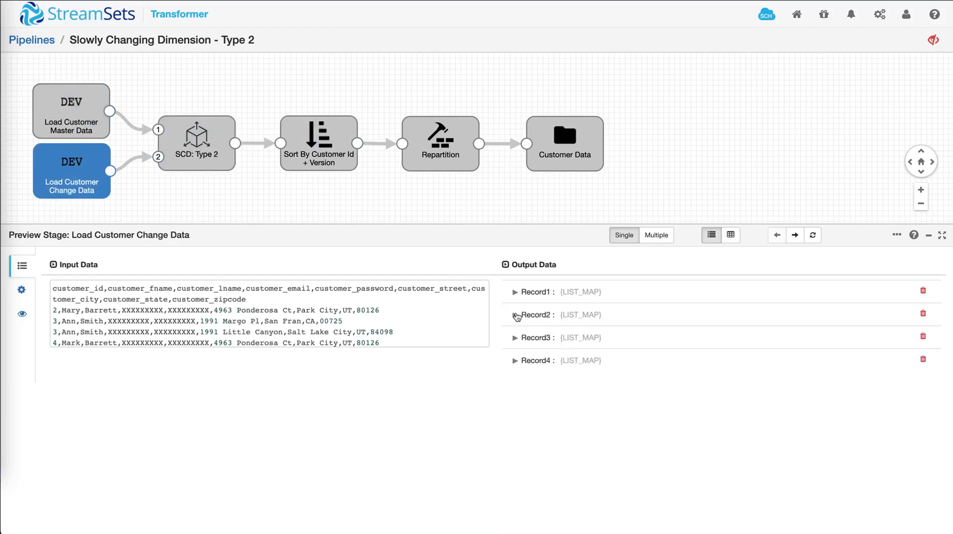
mouse_move(455, 280)
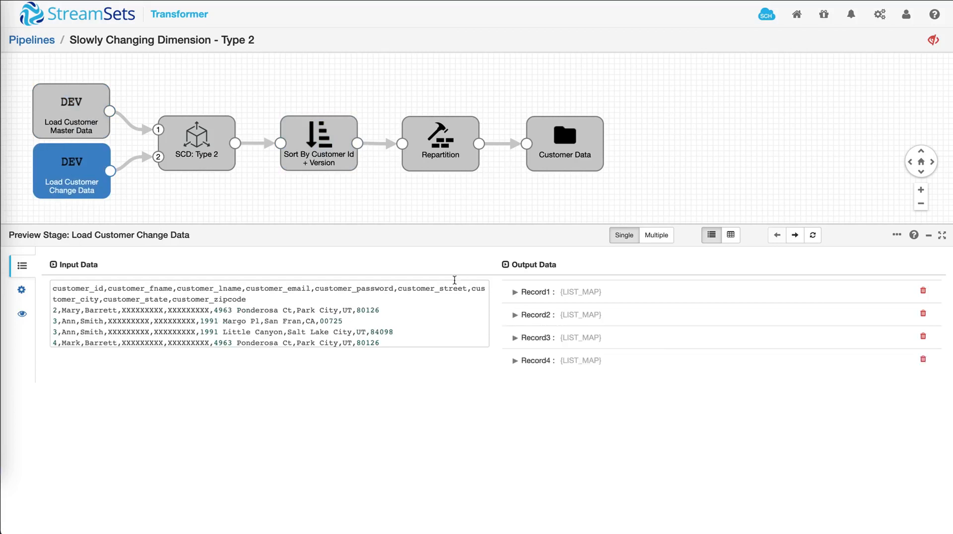
click(198, 154)
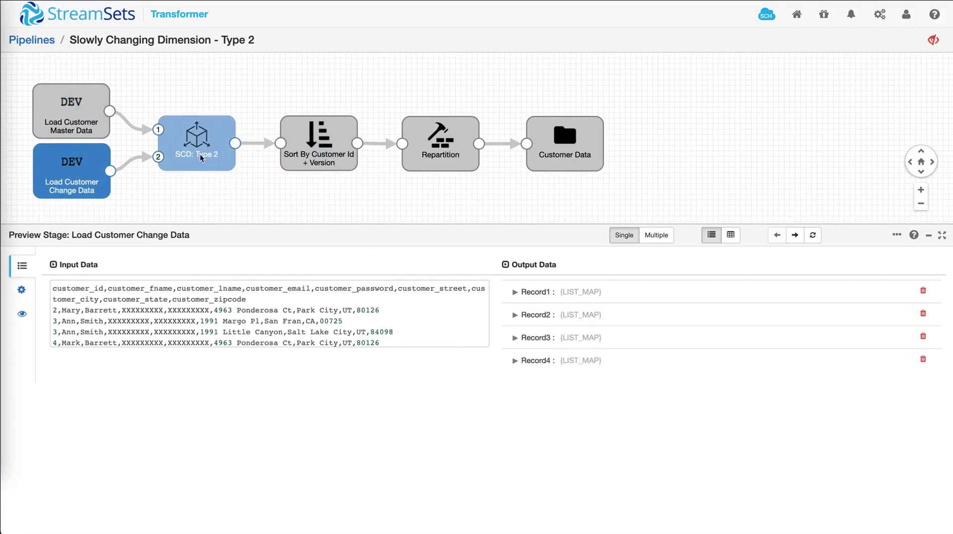
Step: Inspect the SCD: Type 2 stage's New Output Record1, showing customer 2 with ChangeType Insert
click(197, 143)
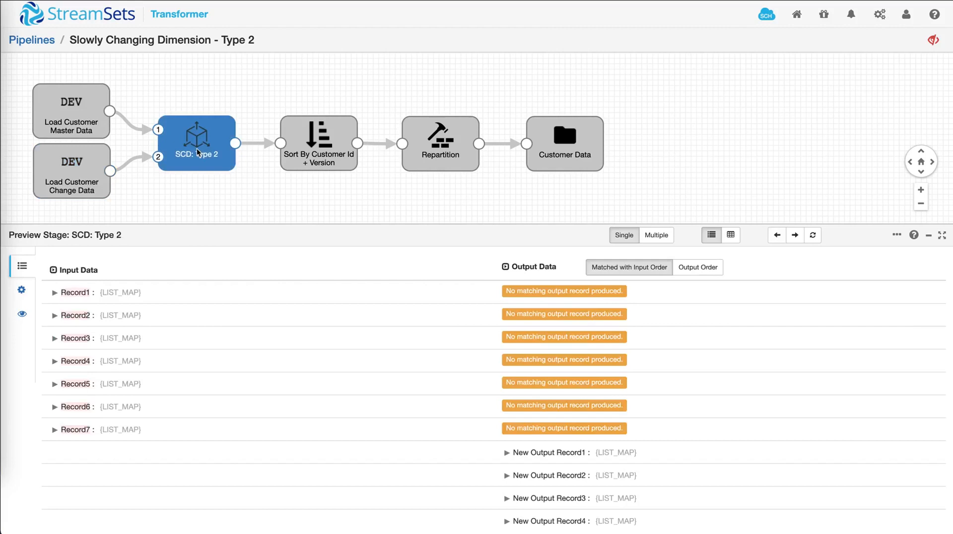
scroll(down, 3)
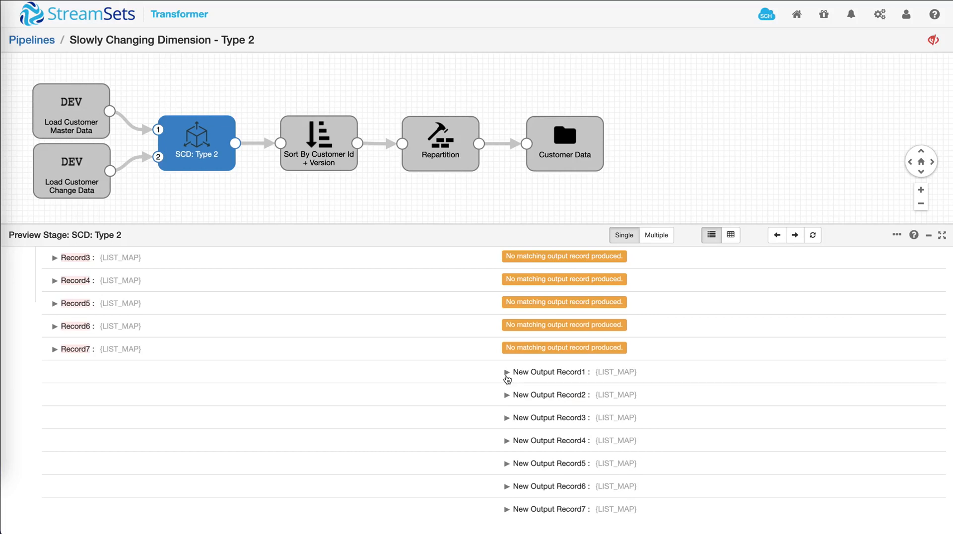
click(507, 373)
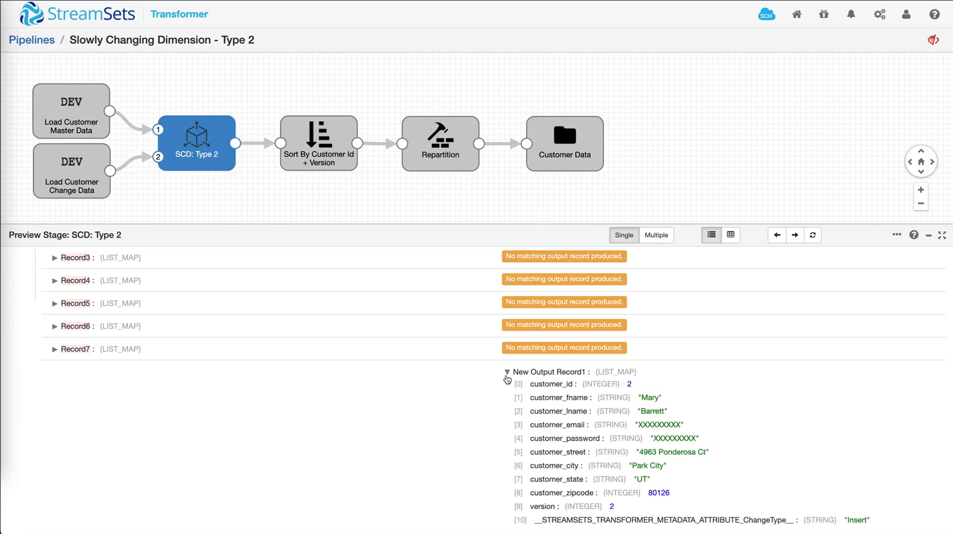
scroll(down, 3)
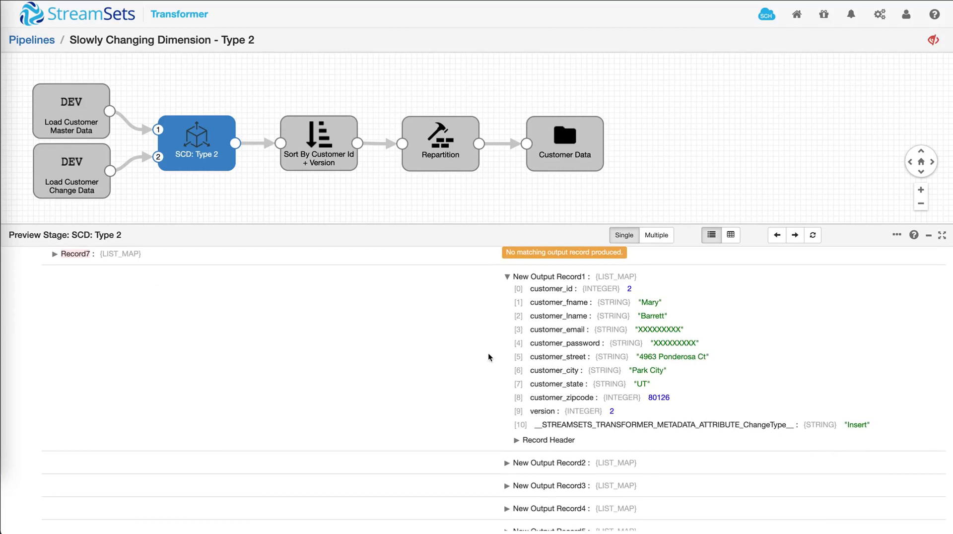
double_click(856, 425)
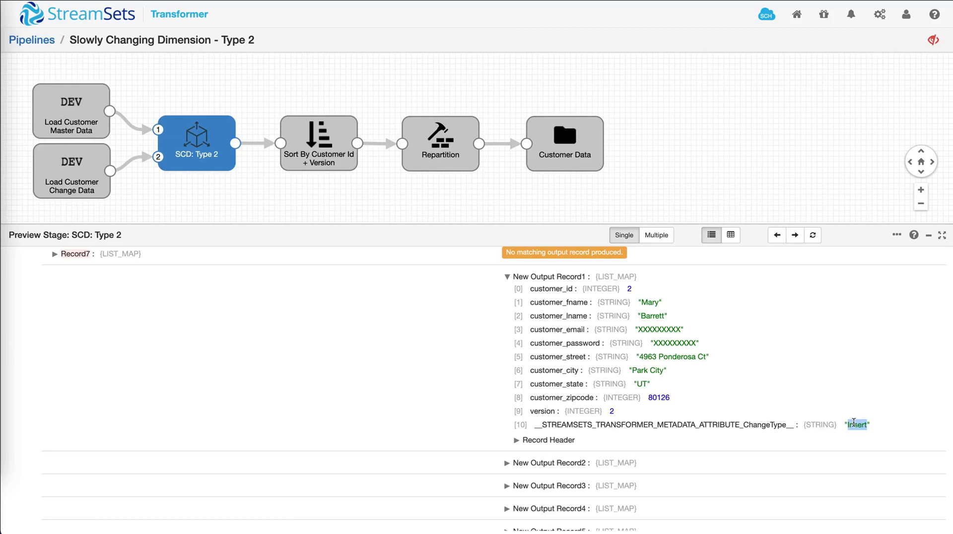
mouse_move(506, 290)
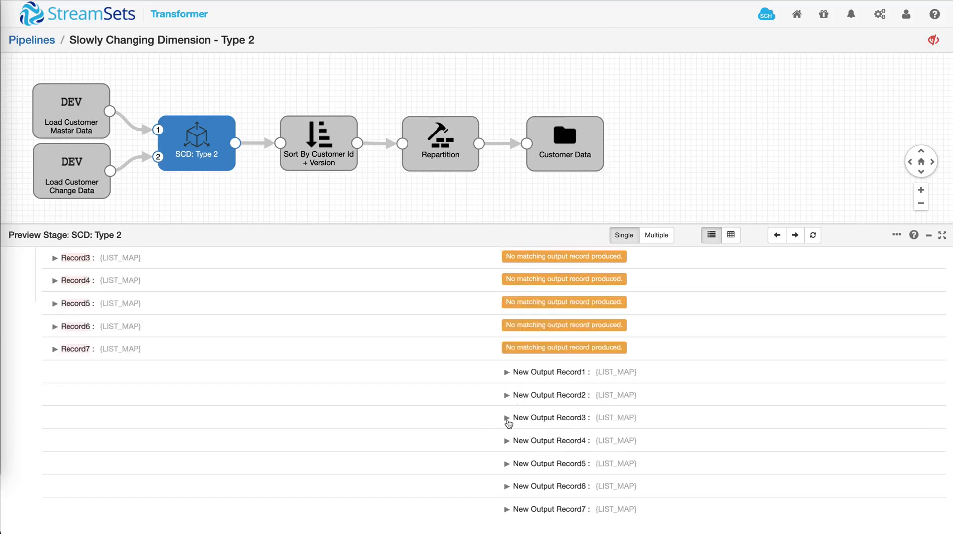
Step: Inspect New Output Record5 showing customer 1 with ChangeType PassThrough, then move to the sort stage
click(508, 418)
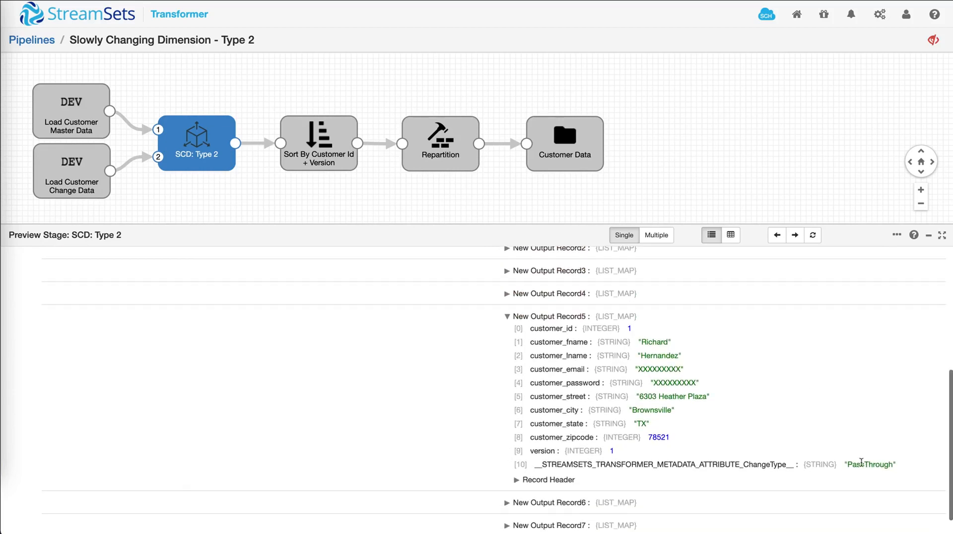
double_click(870, 464)
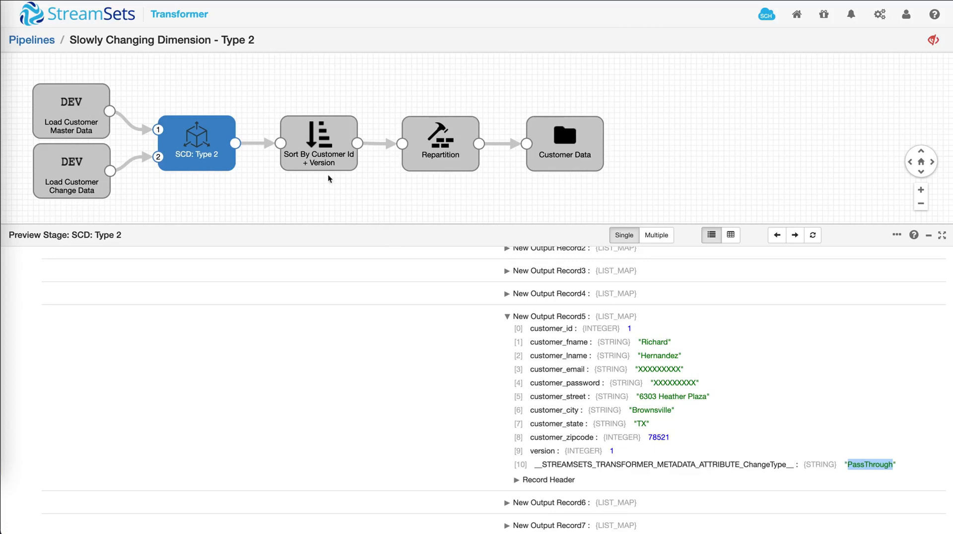
click(318, 143)
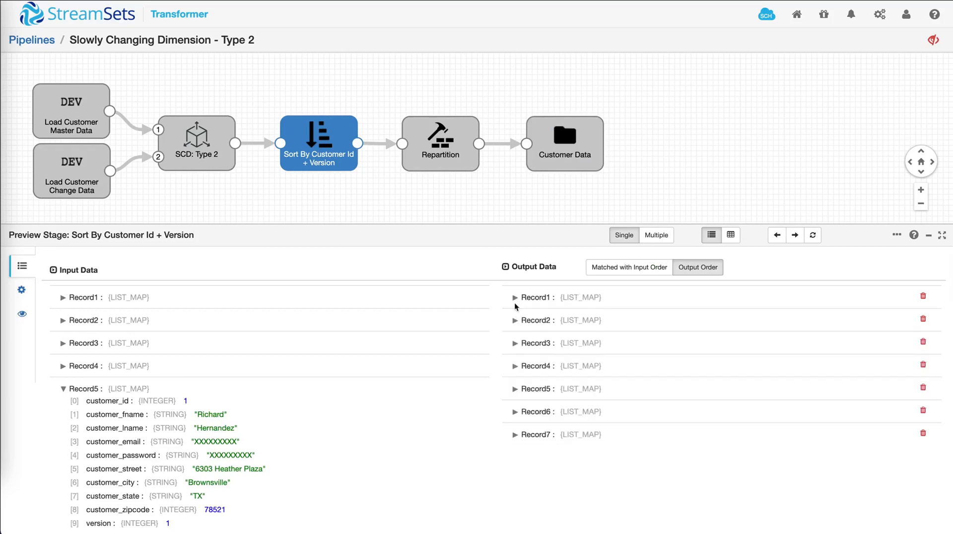
mouse_move(514, 347)
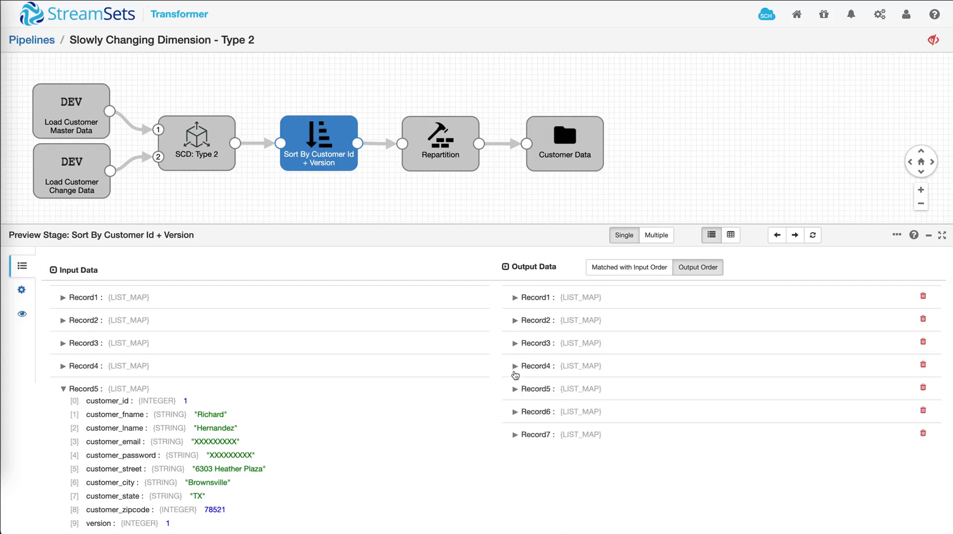
Step: Examine the sorted Record7's fields, then preview the Repartition stage's seven records
click(516, 411)
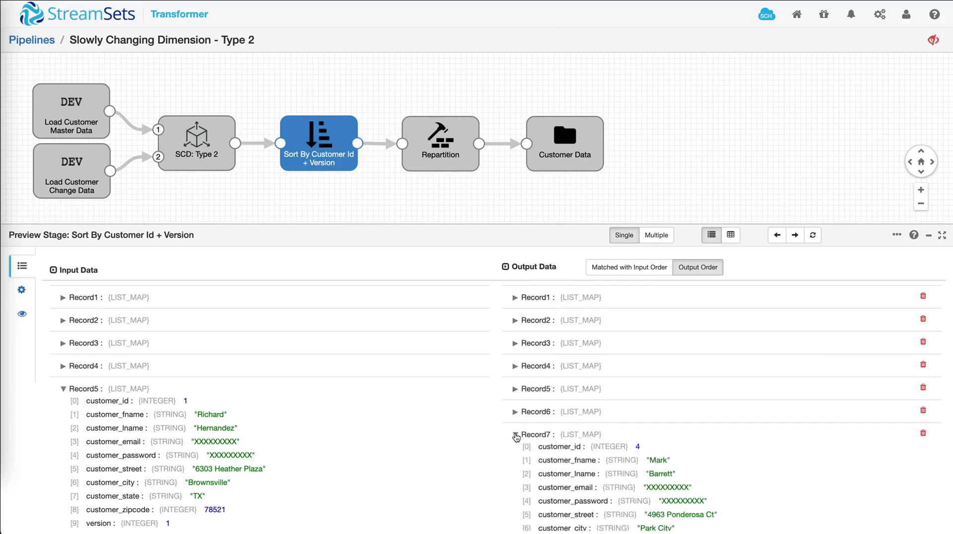
click(517, 435)
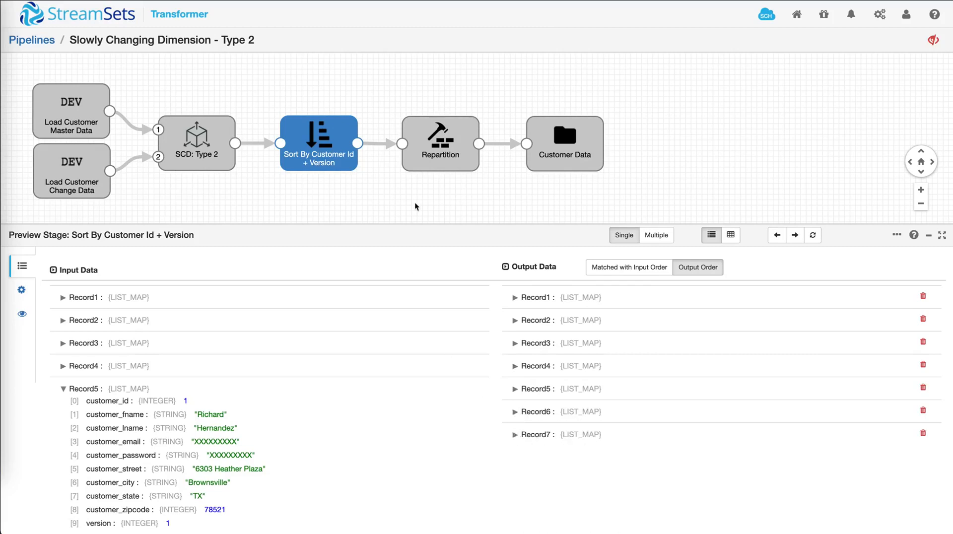
click(441, 143)
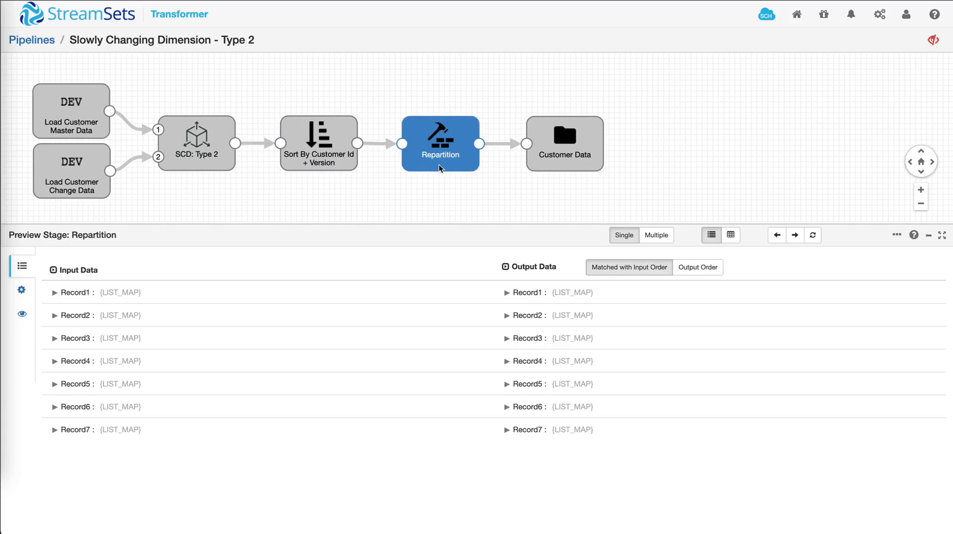
Step: Preview the Customer Data destination's seven records and expand Record3 showing customer 2 marked Insert
click(564, 144)
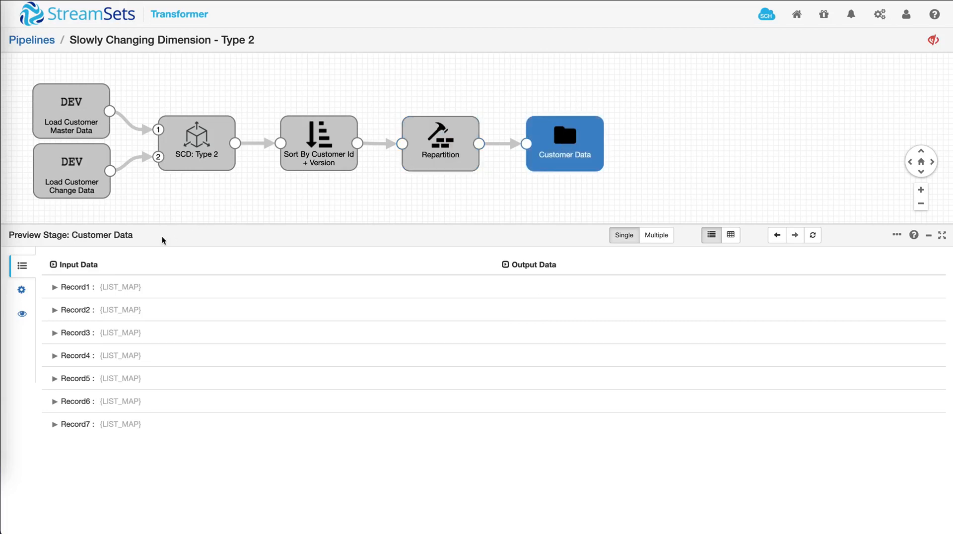
click(54, 287)
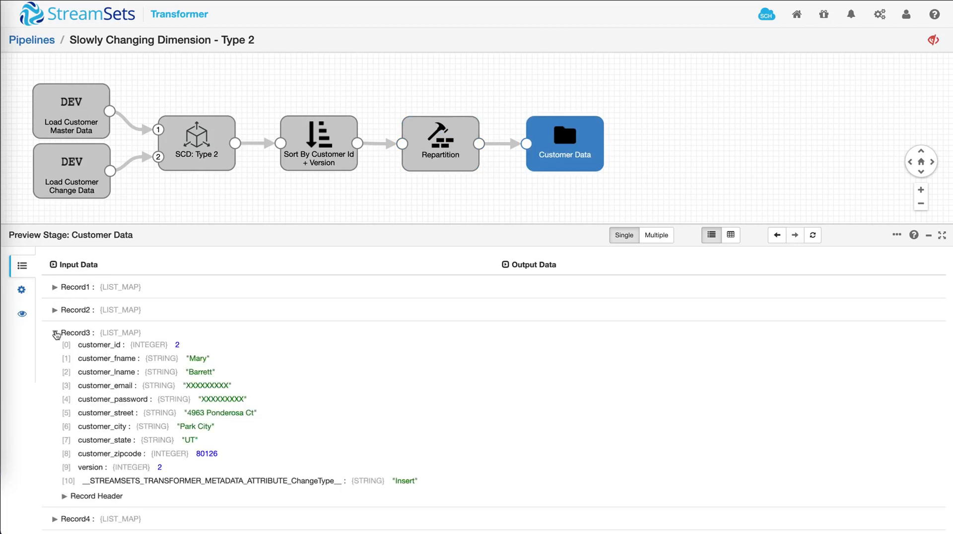
click(54, 333)
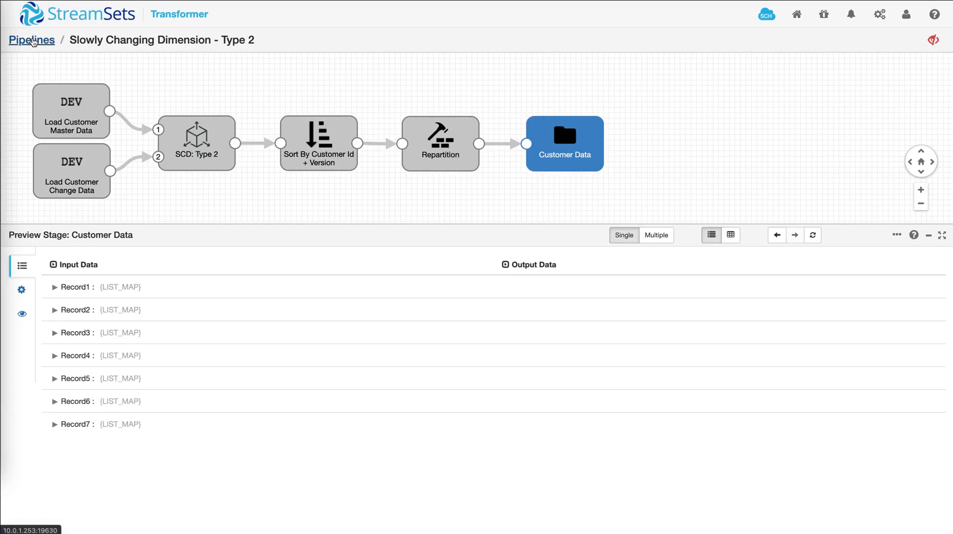
Step: Return to the pipelines list and open the Scala User-Defined Function pipeline
click(22, 40)
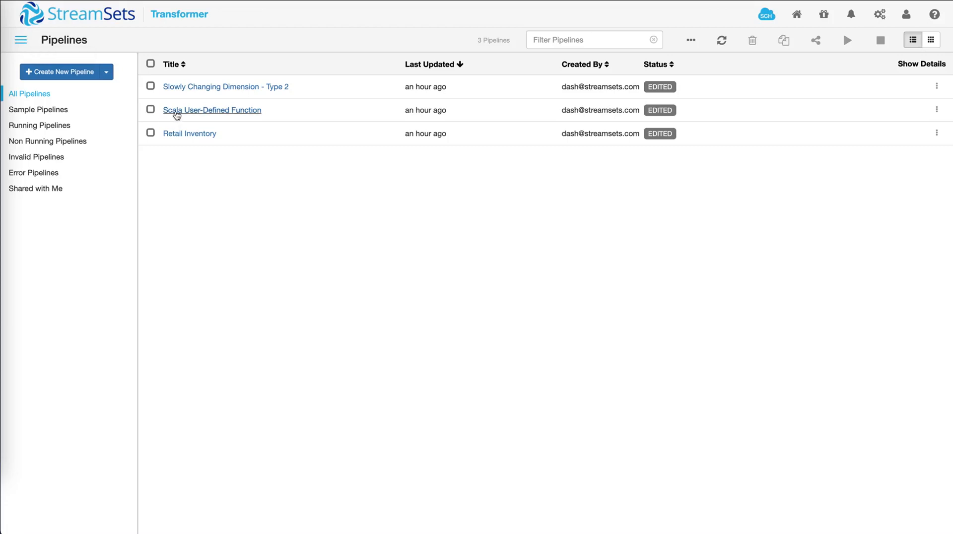
click(212, 109)
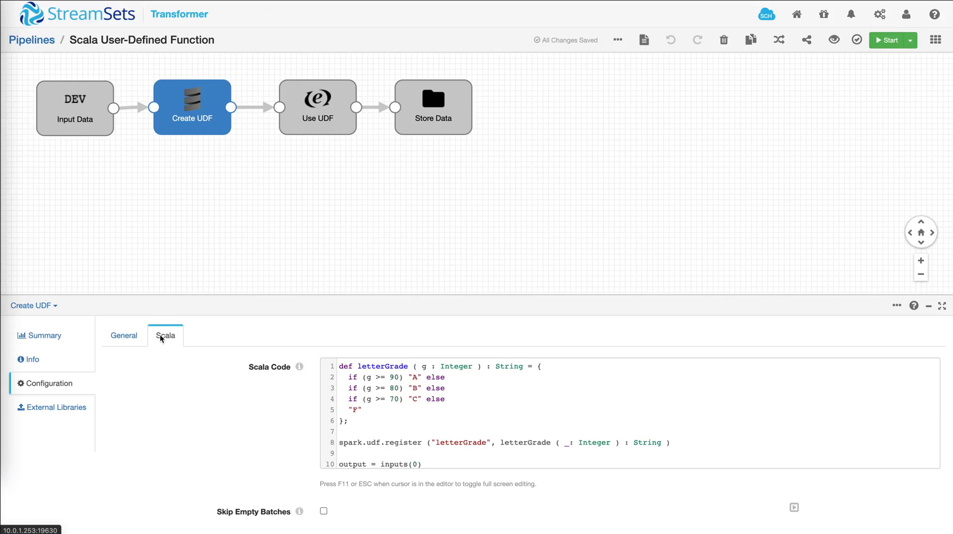
mouse_move(822, 41)
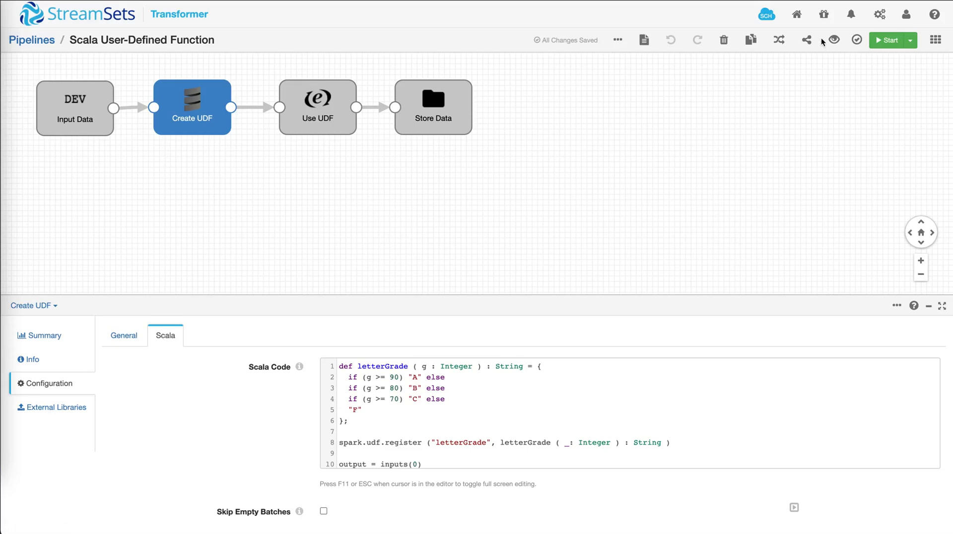
Step: Preview the Scala UDF pipeline, expanding the first two student score records, then view the Create UDF stage
click(833, 40)
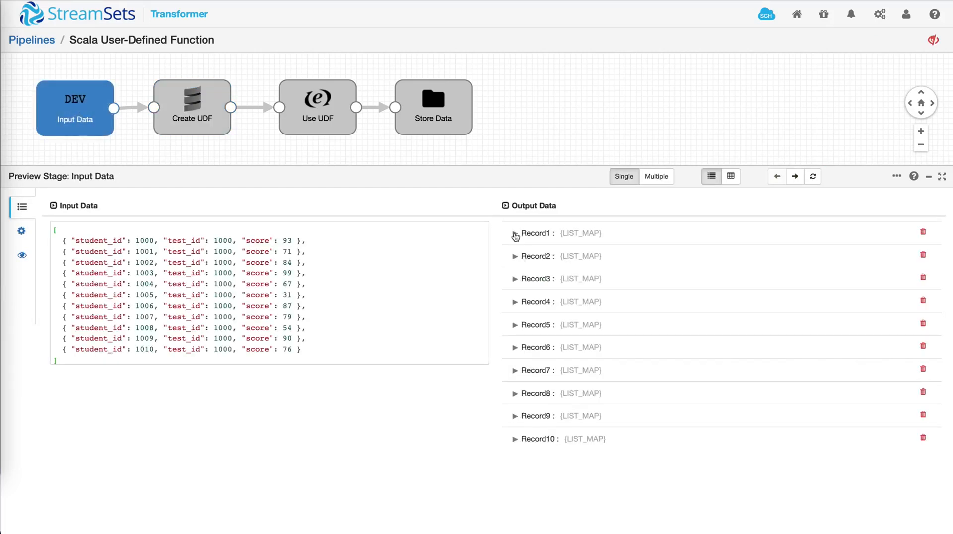
click(516, 233)
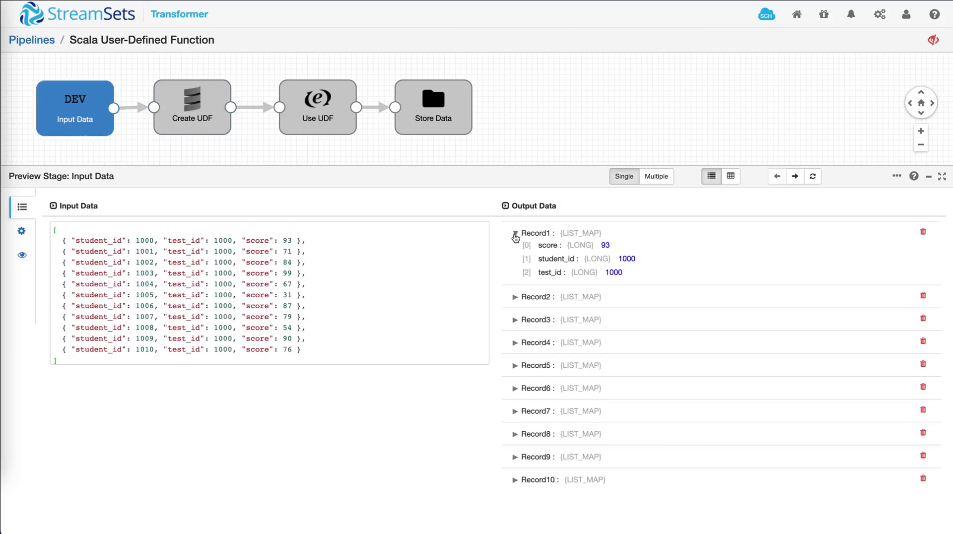
click(516, 296)
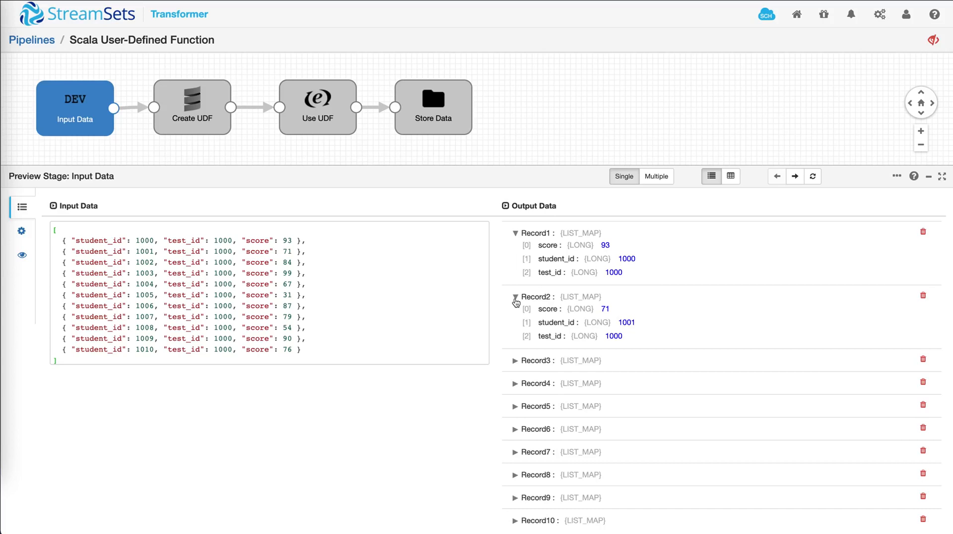
mouse_move(298, 154)
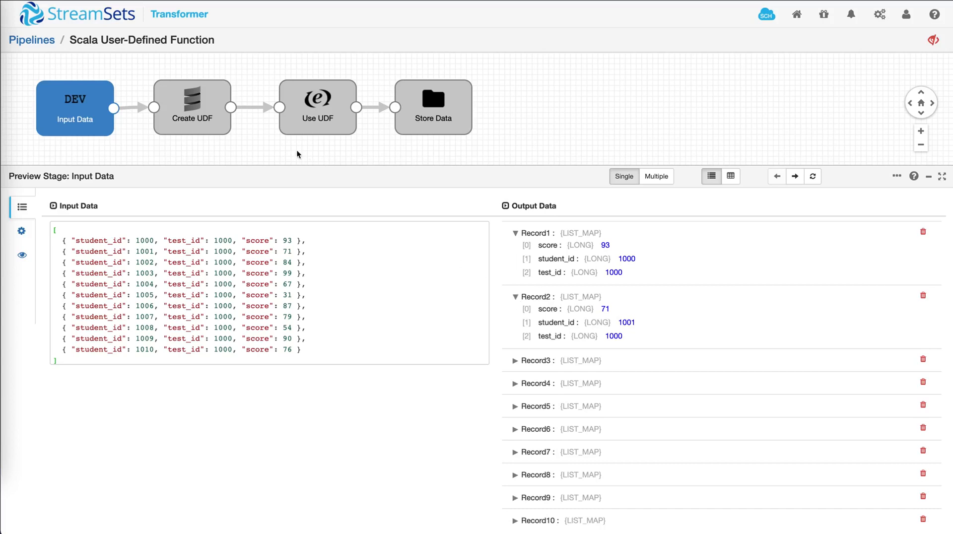
click(192, 106)
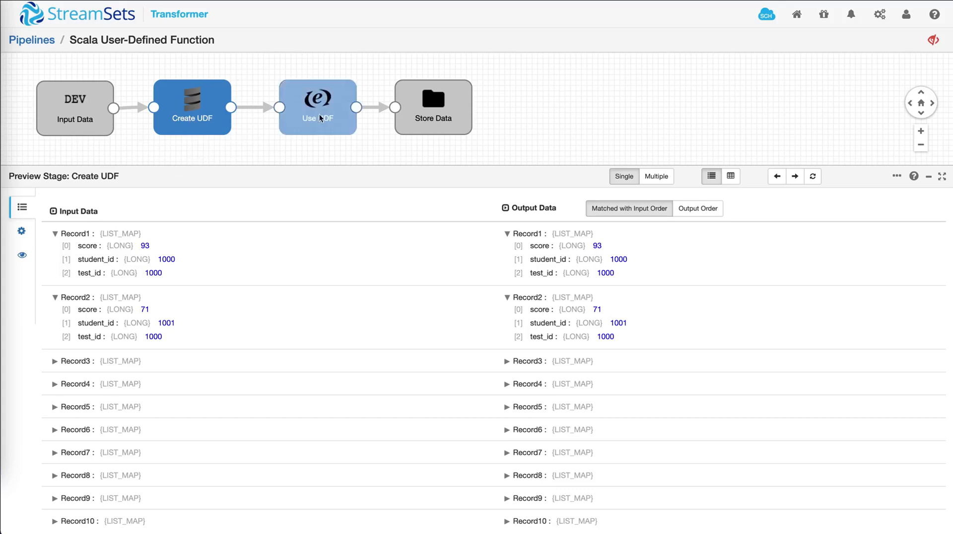
Step: View the graded records with letters A, C and B at the Use UDF and Store Data stages
click(318, 107)
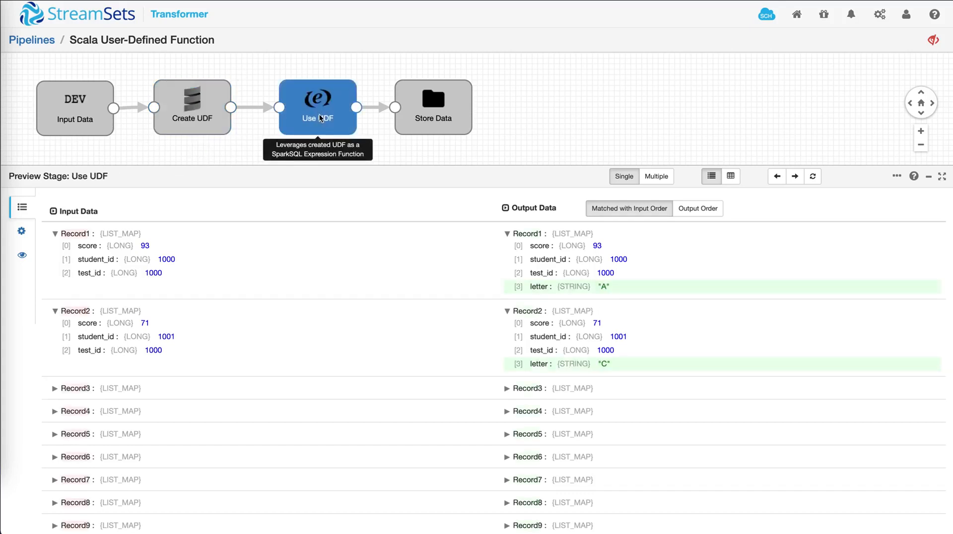
mouse_move(552, 297)
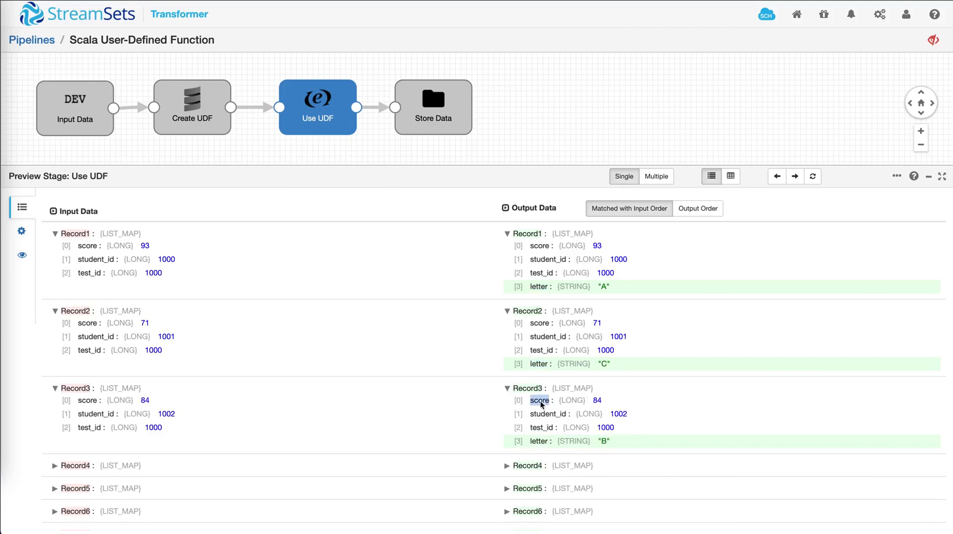
mouse_move(203, 126)
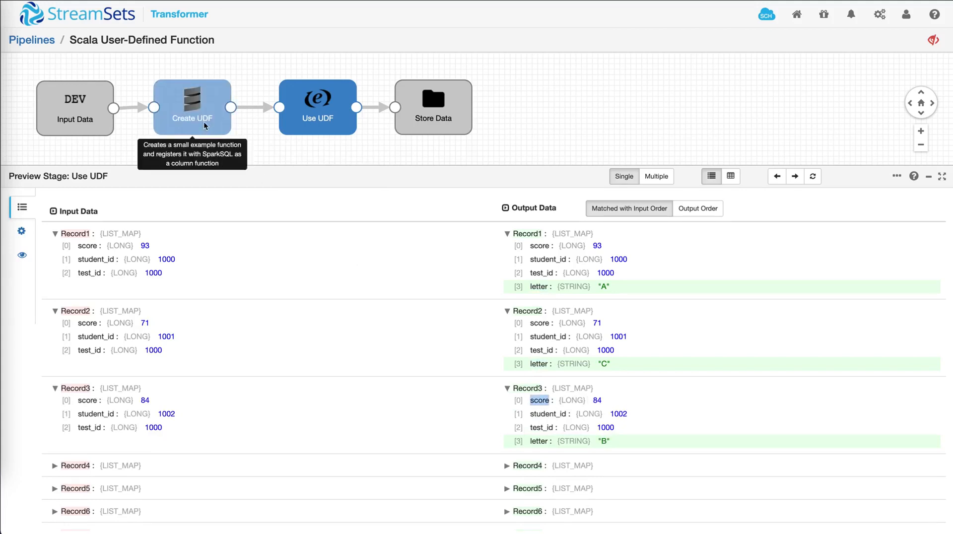
click(433, 108)
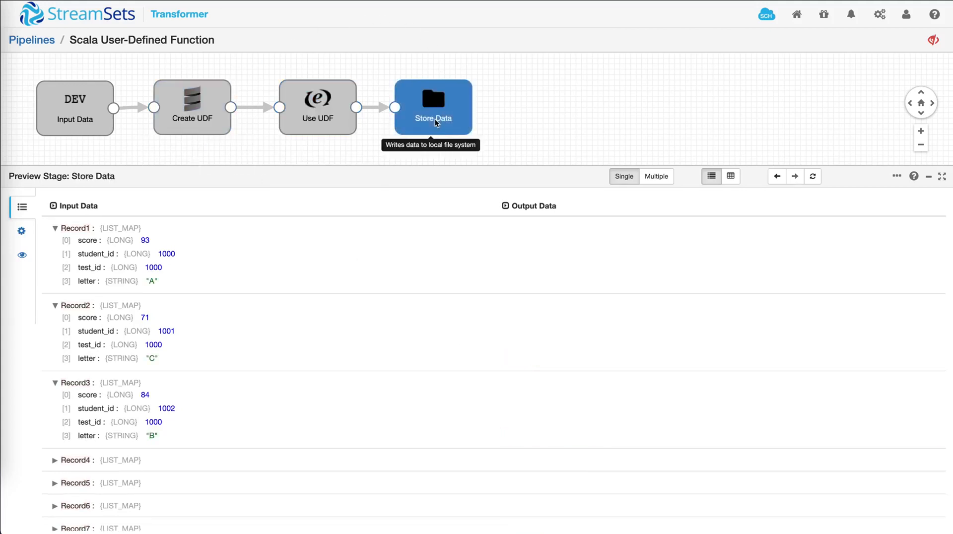